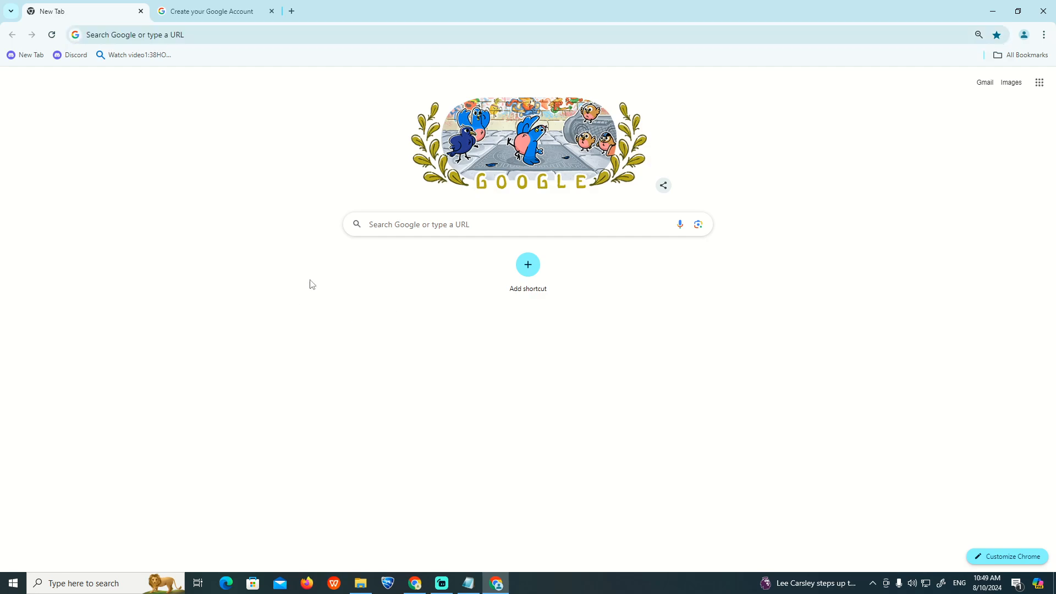
Step: Switch Chrome to the tab holding the Google account creation form
click(212, 11)
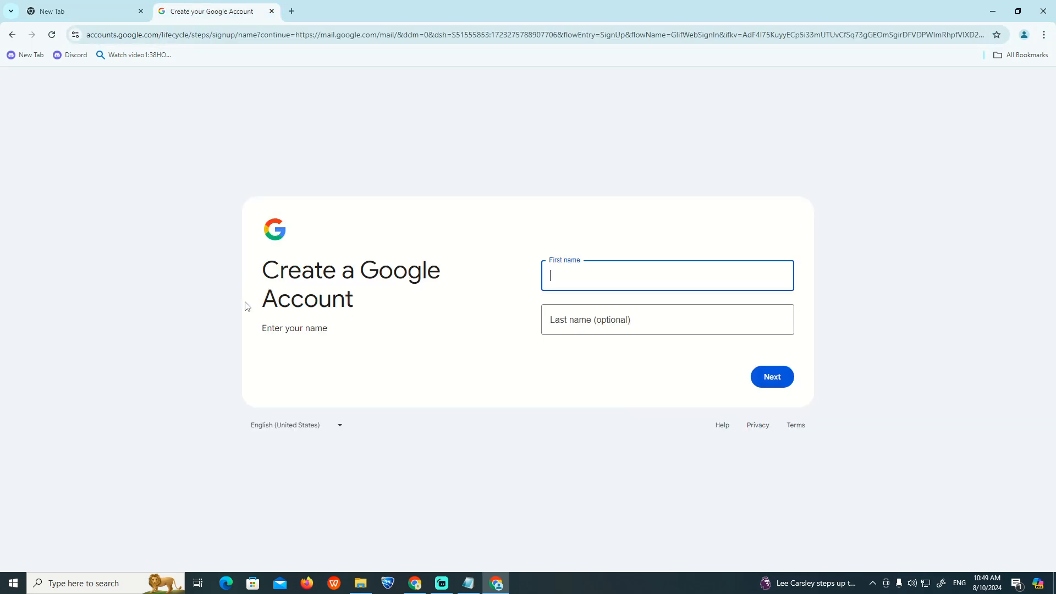
mouse_move(352, 196)
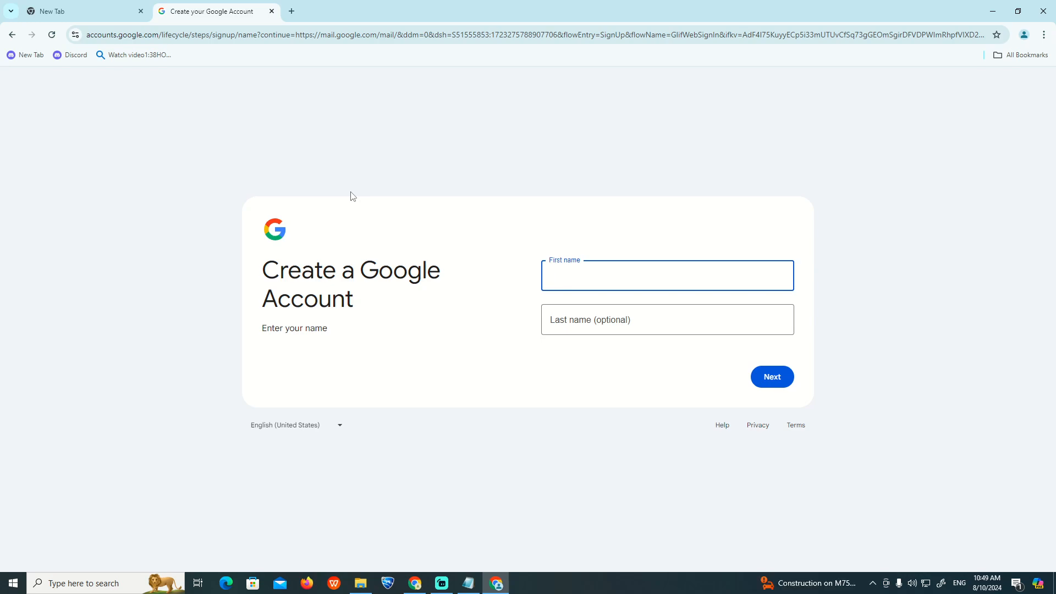
click(12, 34)
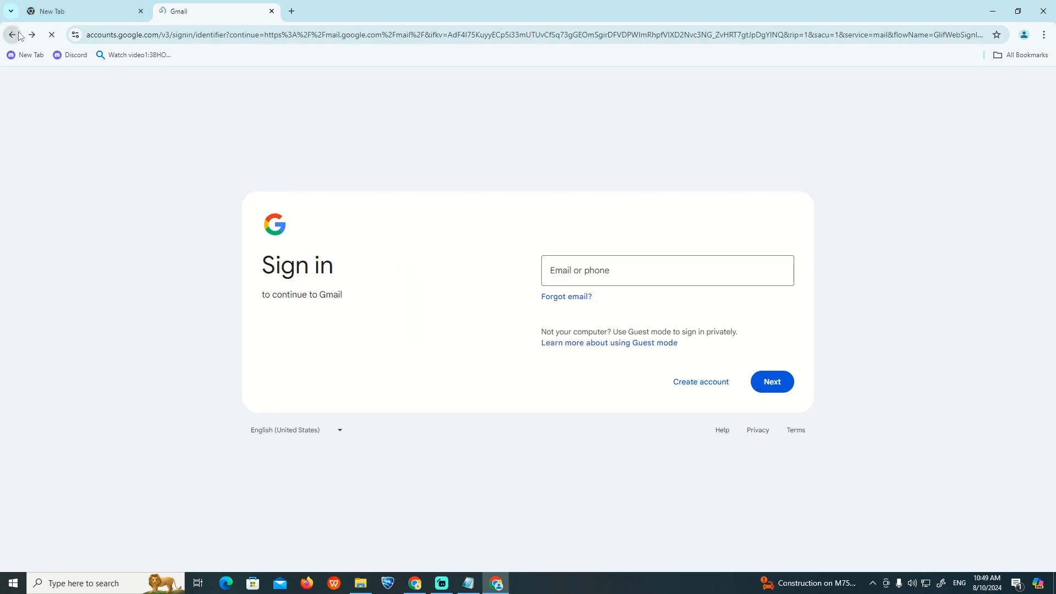
click(667, 270)
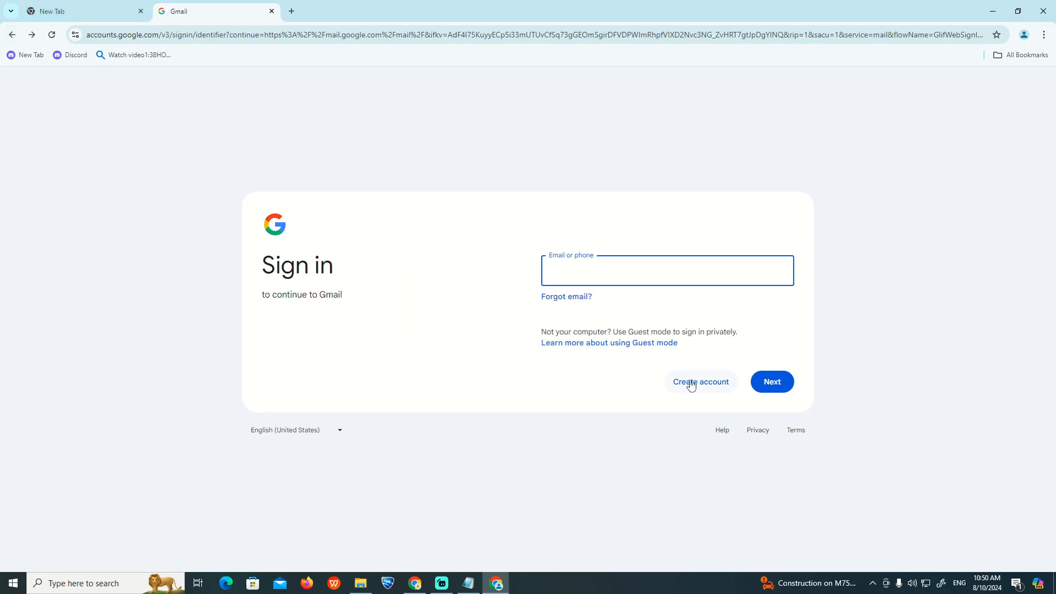
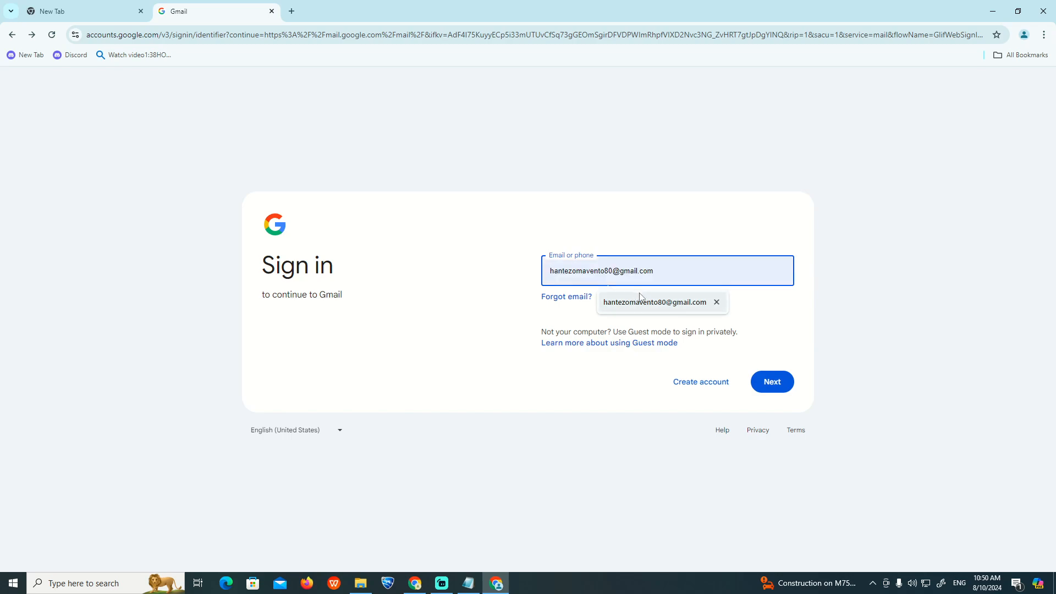
click(772, 382)
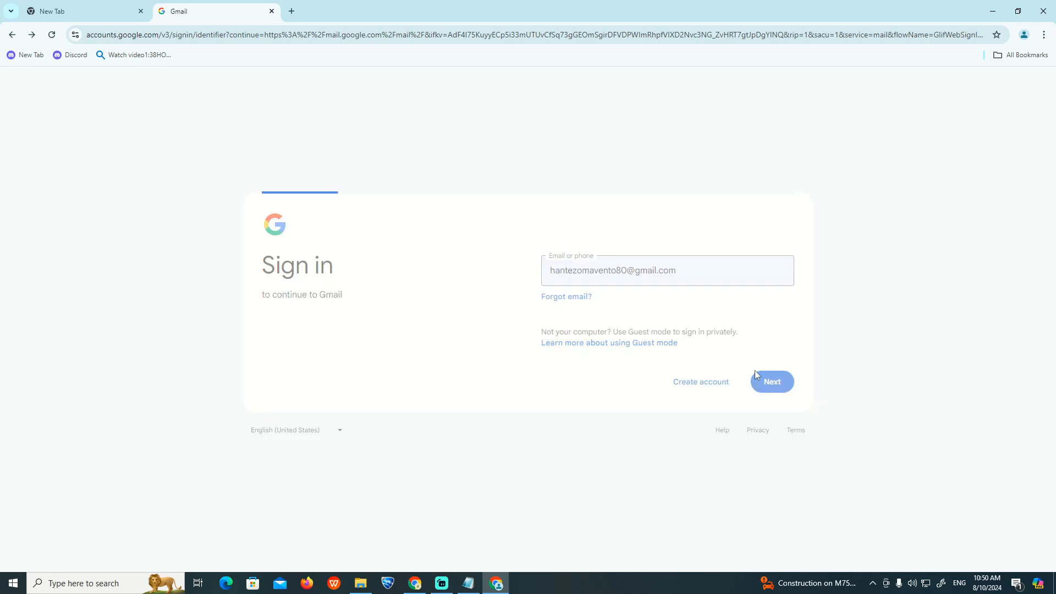
click(771, 381)
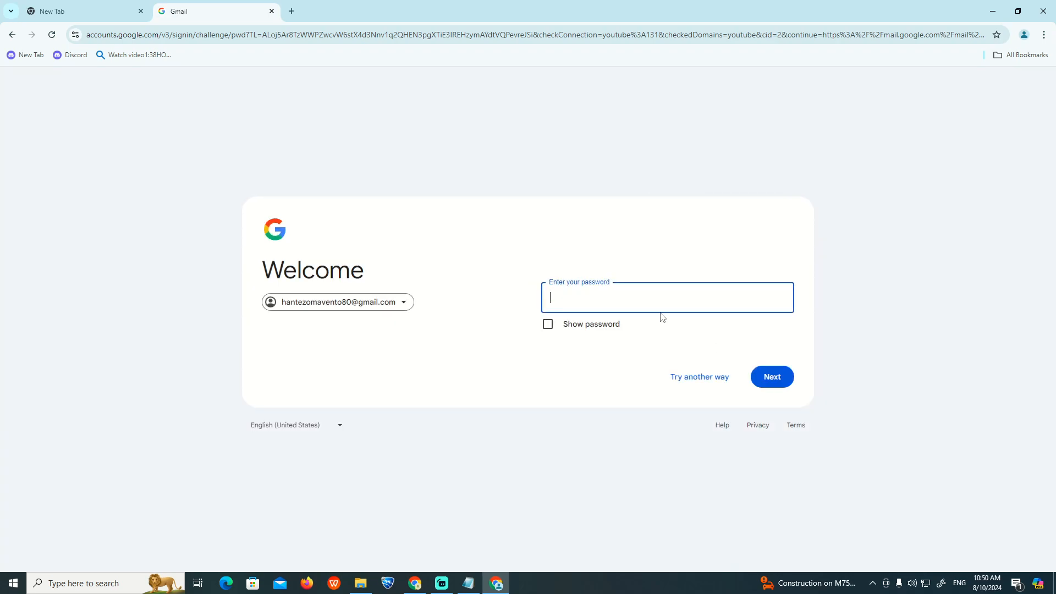
mouse_move(686, 348)
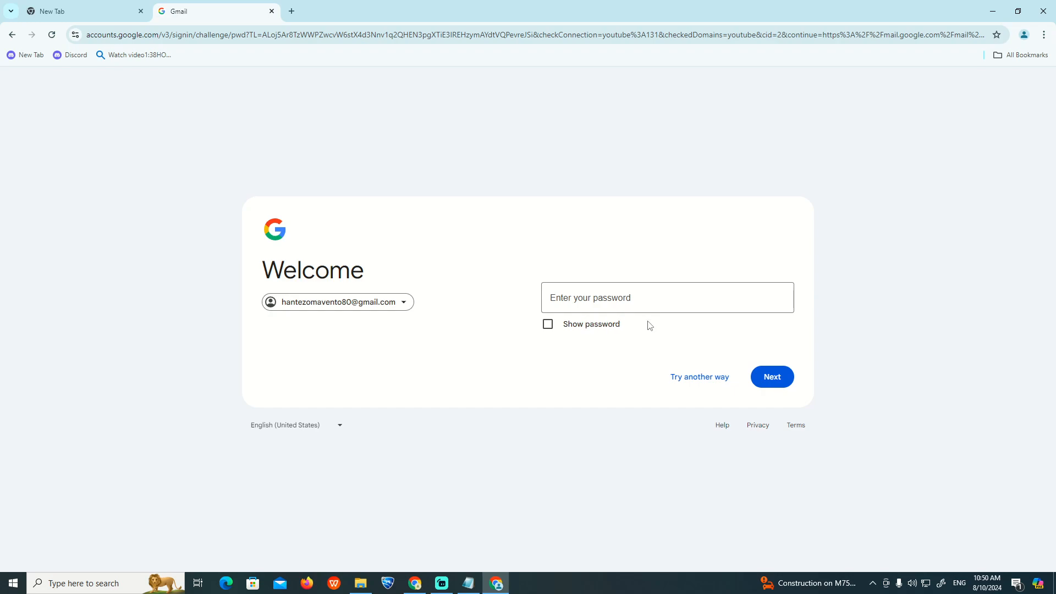
mouse_move(661, 317)
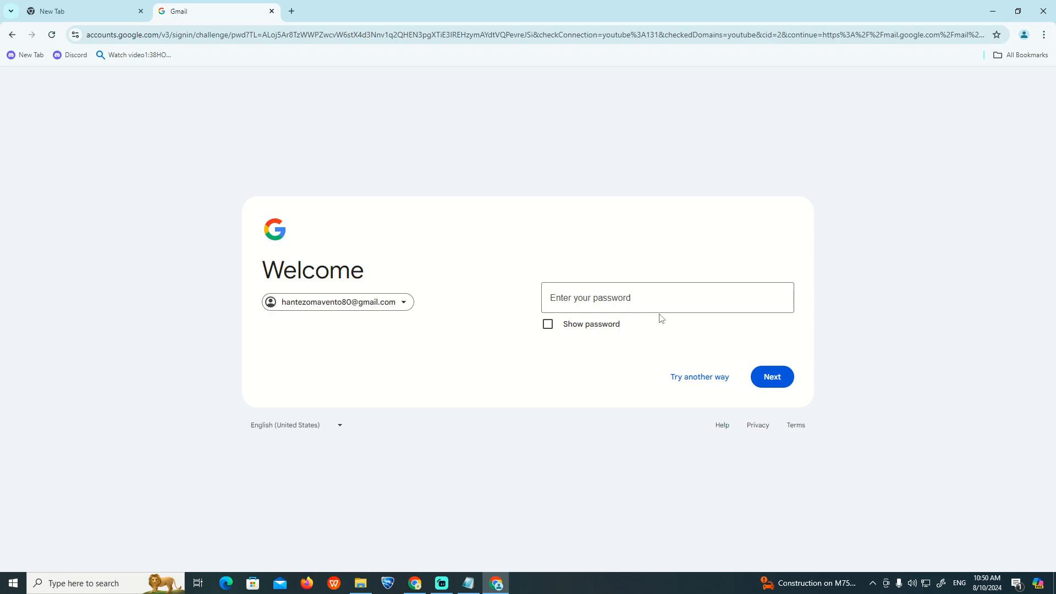
mouse_move(750, 146)
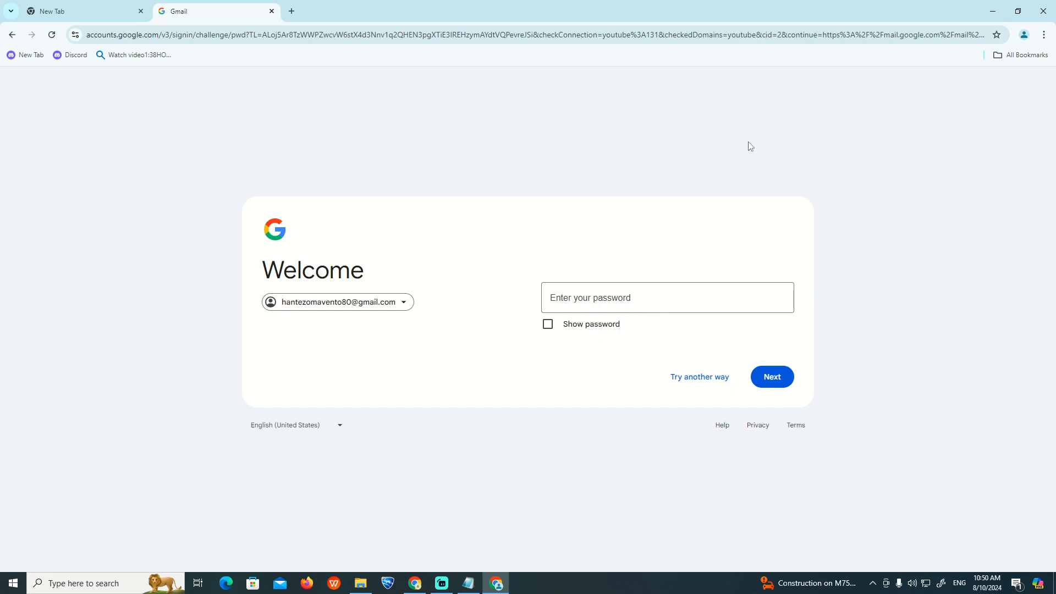
click(698, 376)
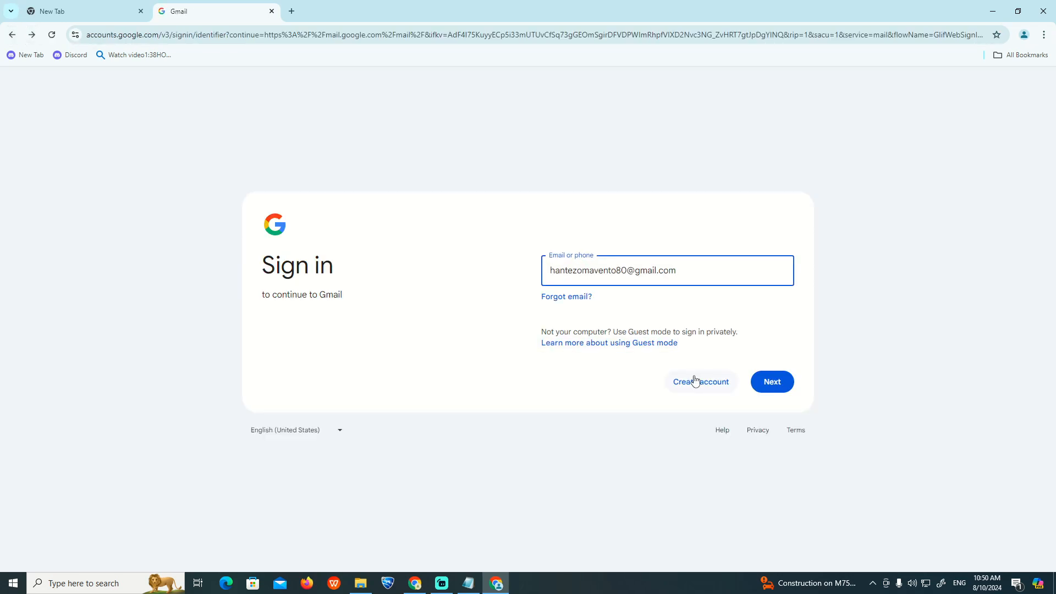
Step: Start a personal-use account, submit the first name and begin filling the birthday day
click(699, 381)
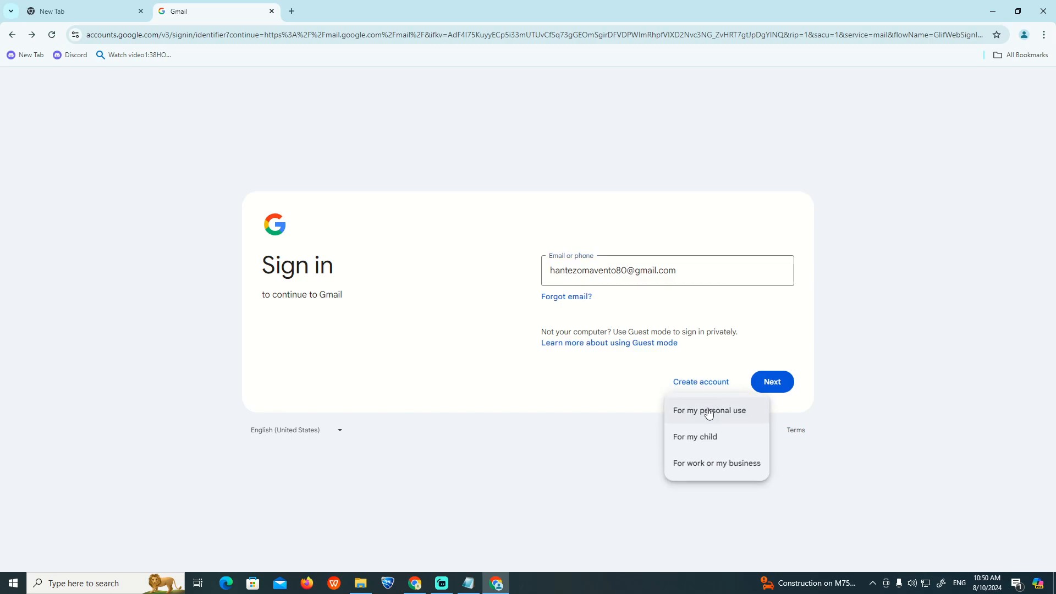
click(709, 410)
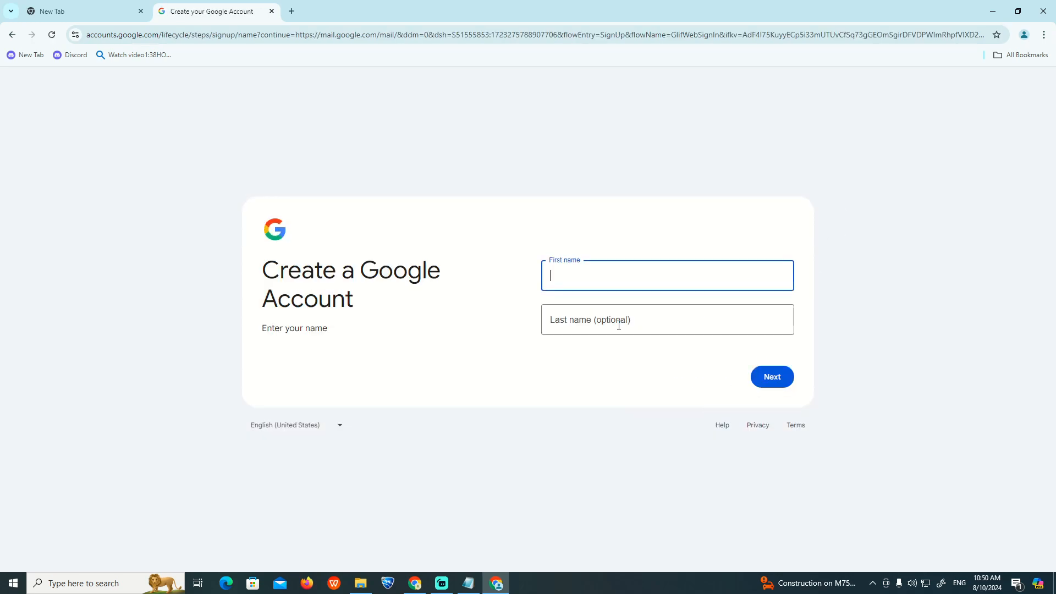
click(771, 376)
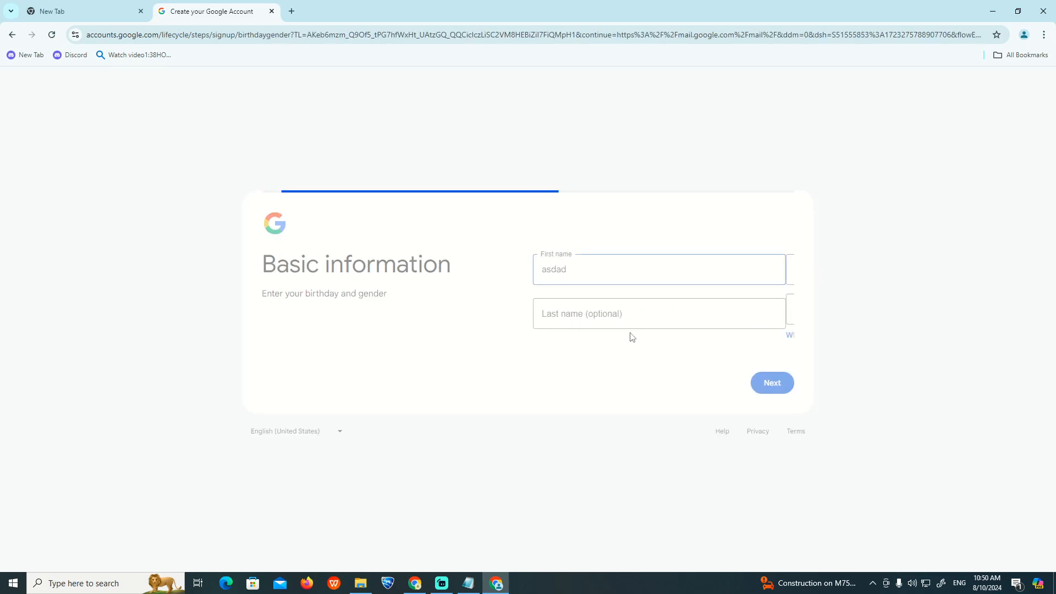
click(771, 382)
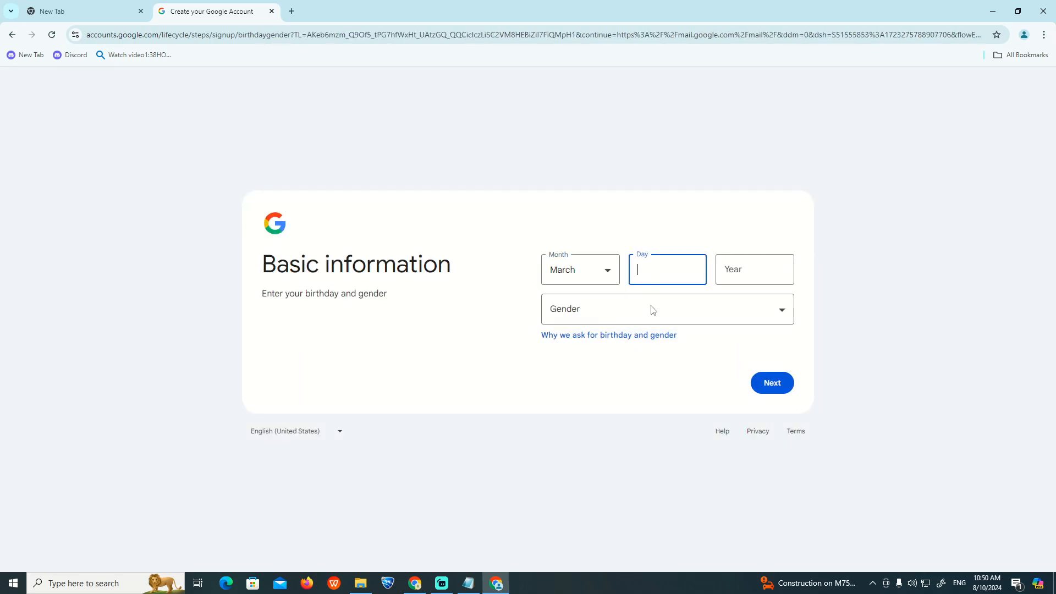
text(1999)
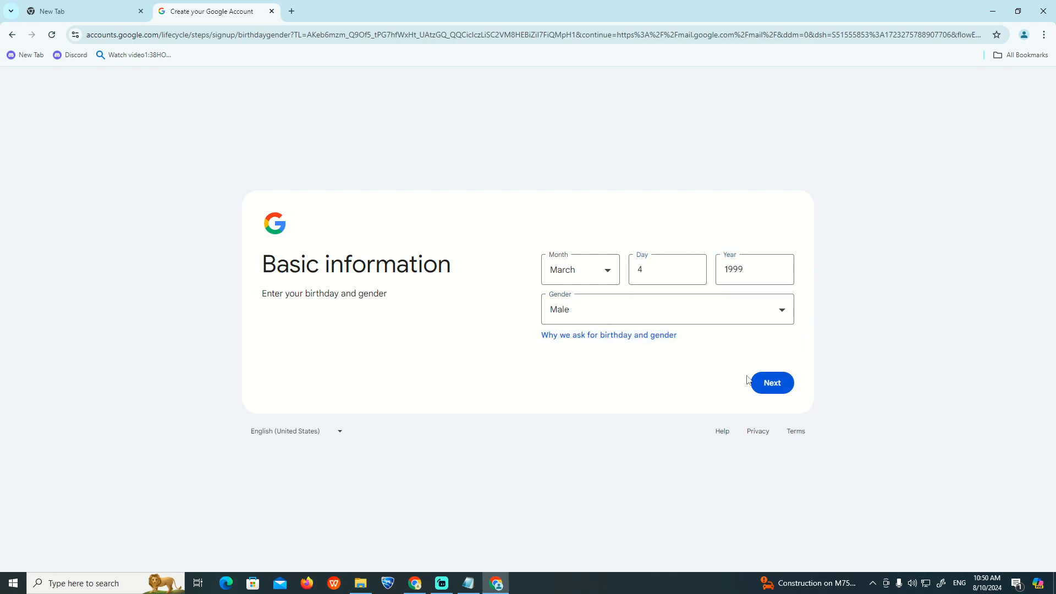
Step: Submit birthday and gender, then the username, reaching the Create a strong password step
click(770, 382)
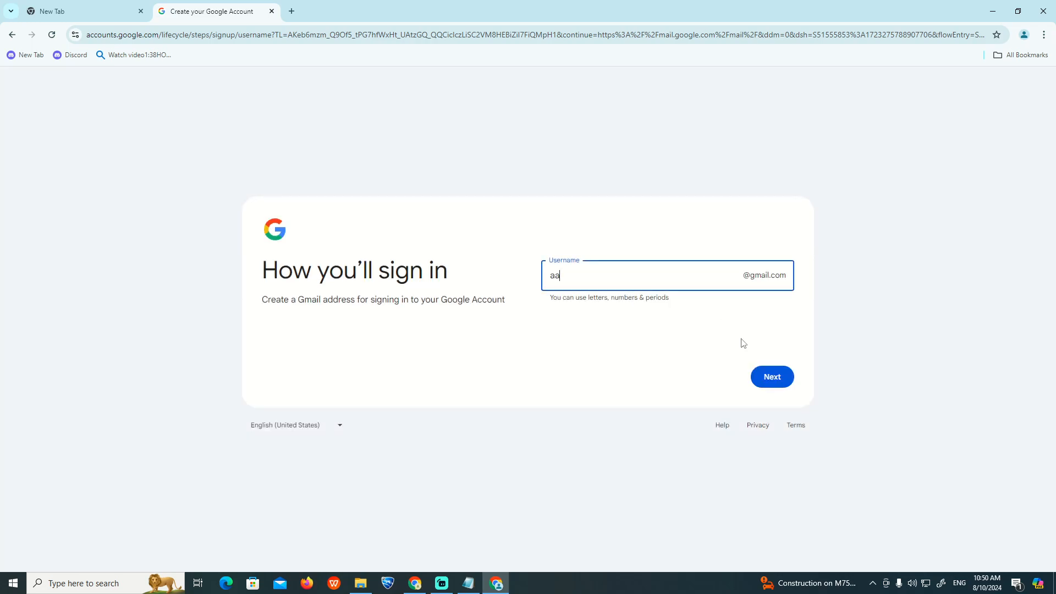
click(770, 376)
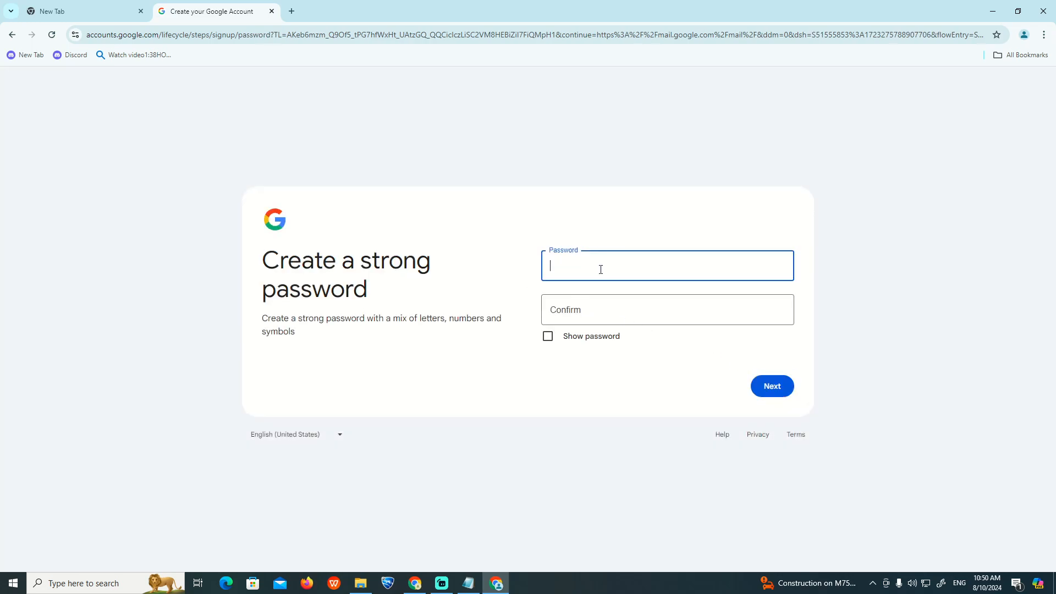
mouse_move(610, 265)
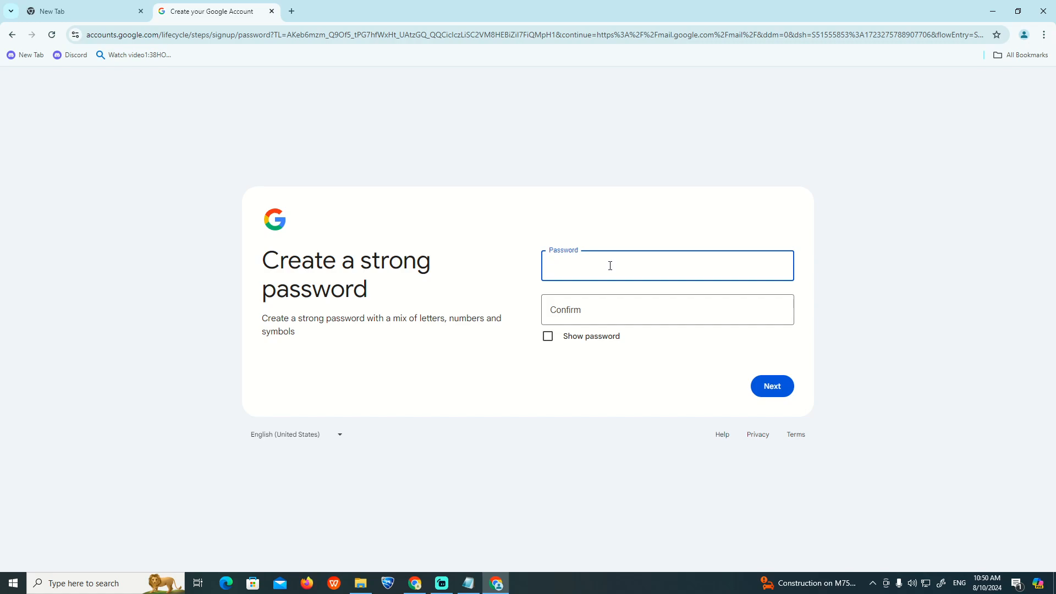
mouse_move(452, 333)
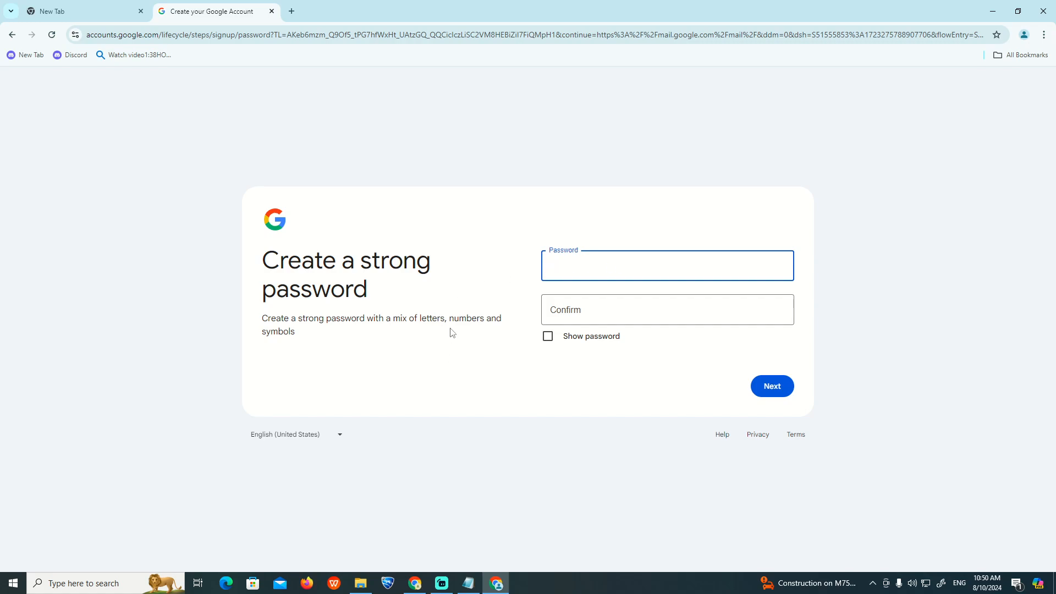
mouse_move(65, 331)
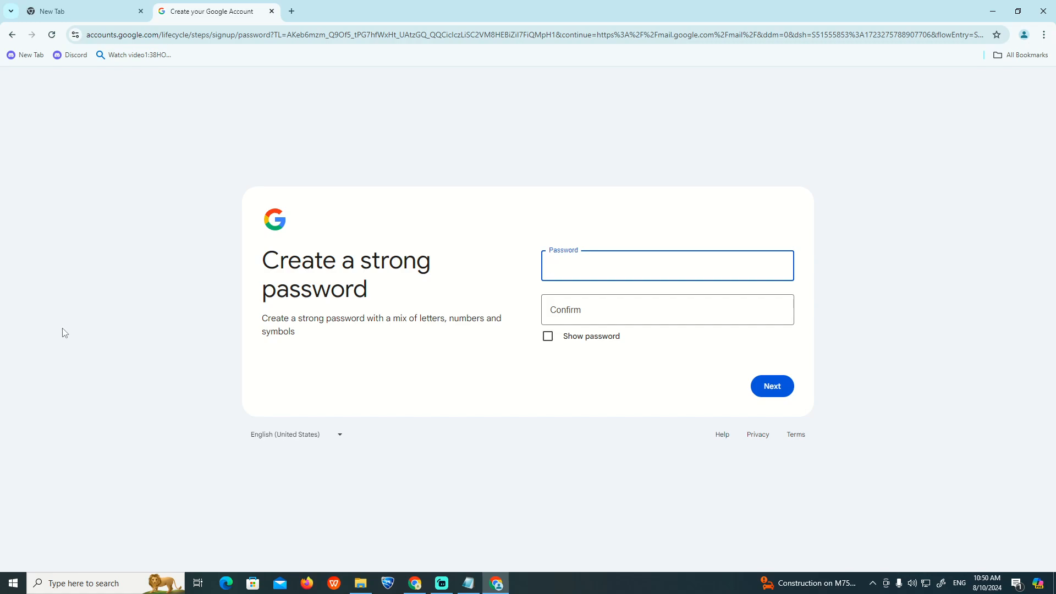
click(667, 264)
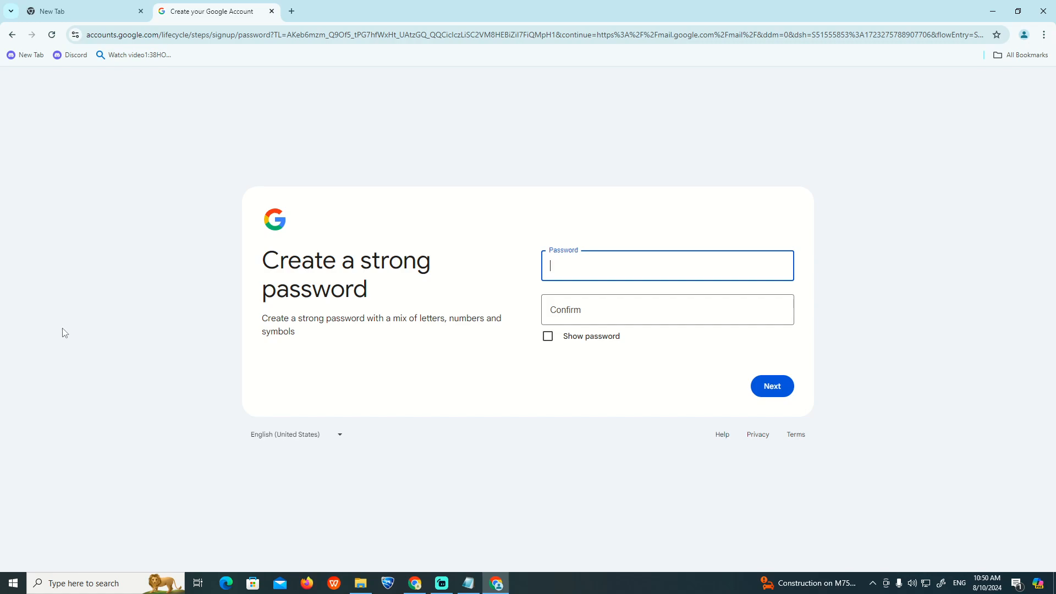
mouse_move(57, 312)
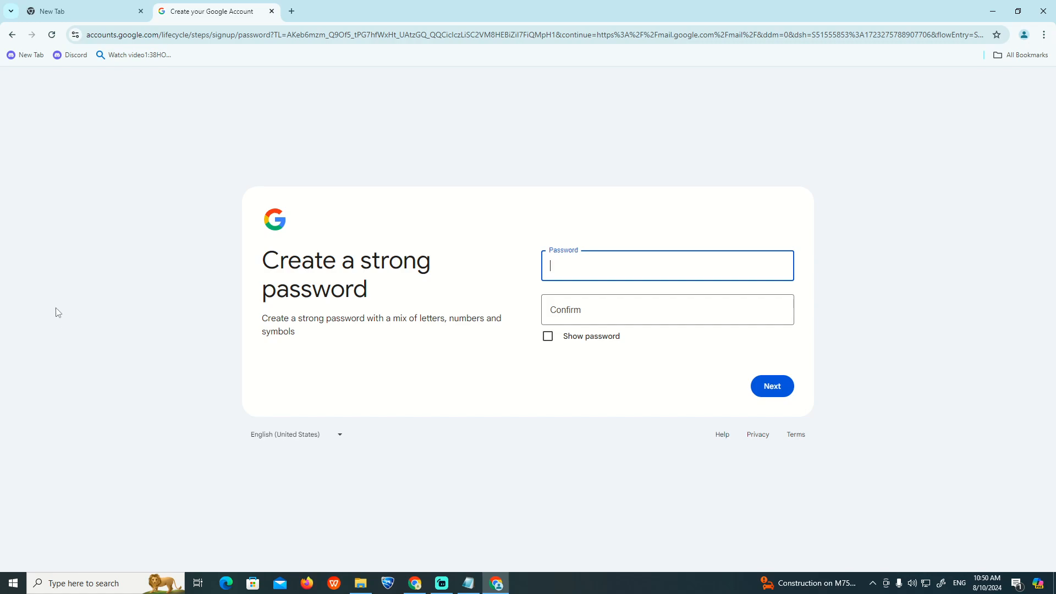